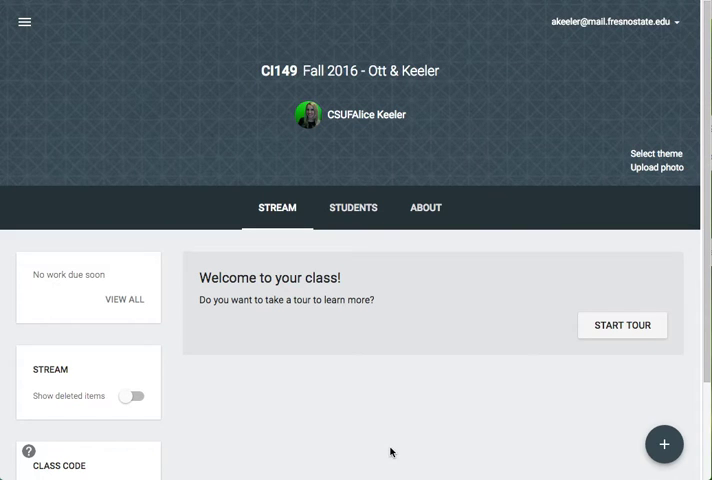
pyautogui.moveTo(664, 444)
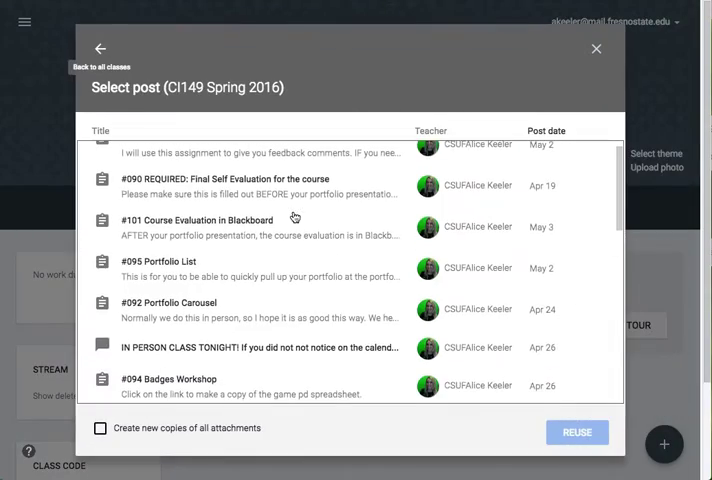
# - Select the #003 Syllabus post from the CI149 Spring 2016 class to reuse
pyautogui.scroll(-3)
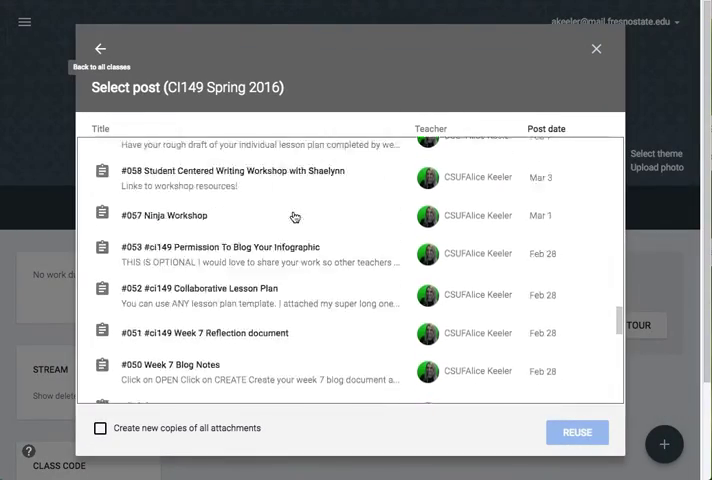
pyautogui.scroll(-3)
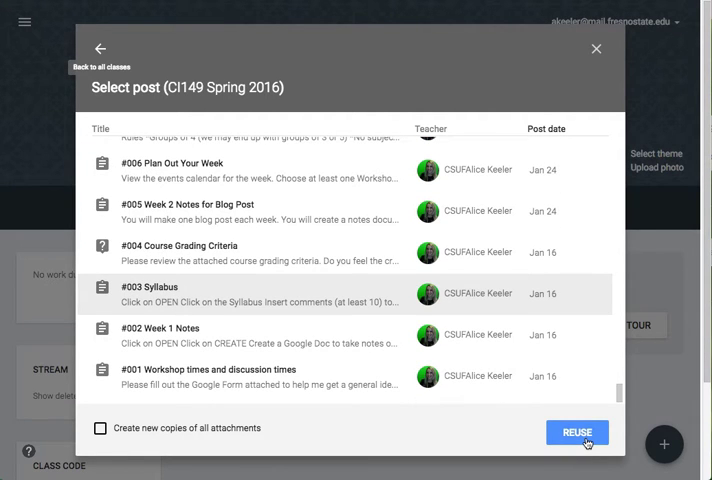
pyautogui.click(576, 432)
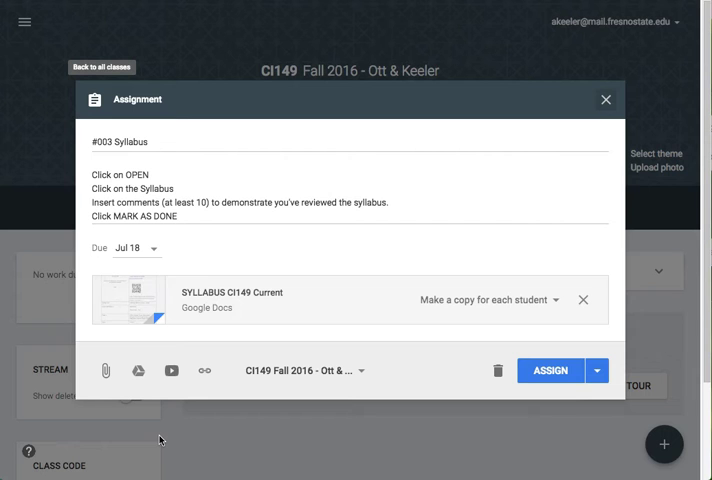
pyautogui.moveTo(190, 306)
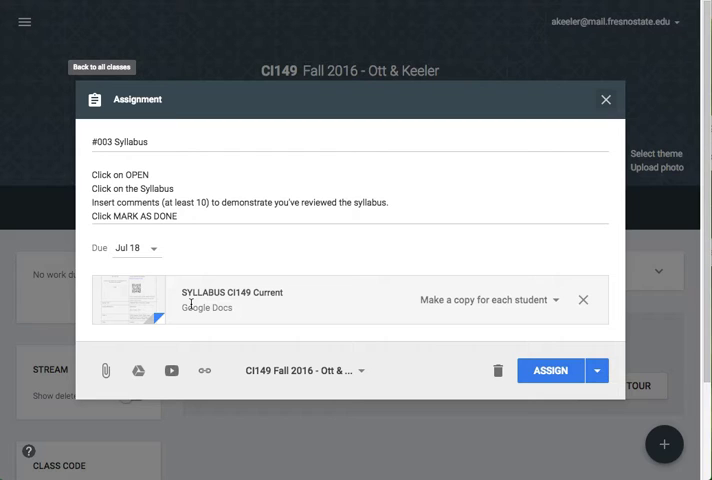
pyautogui.moveTo(232, 292)
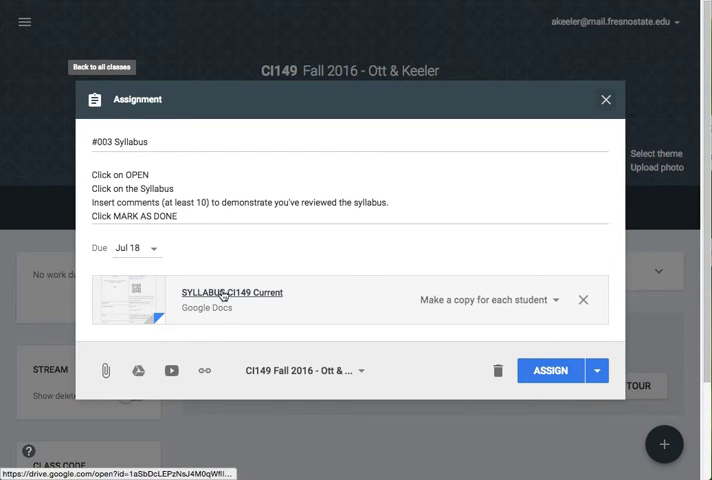
# - Open the attached SYLLABUS CI149 Current document in Google Docs
pyautogui.click(230, 292)
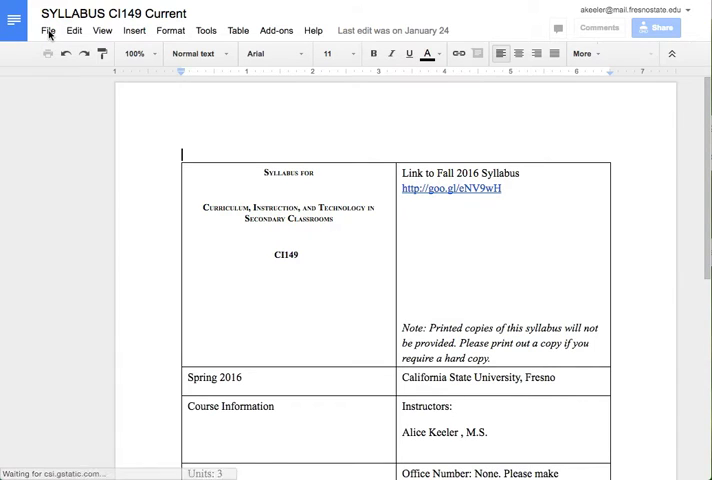
# - Start making a copy of the syllabus via File > Make a copy
pyautogui.click(48, 30)
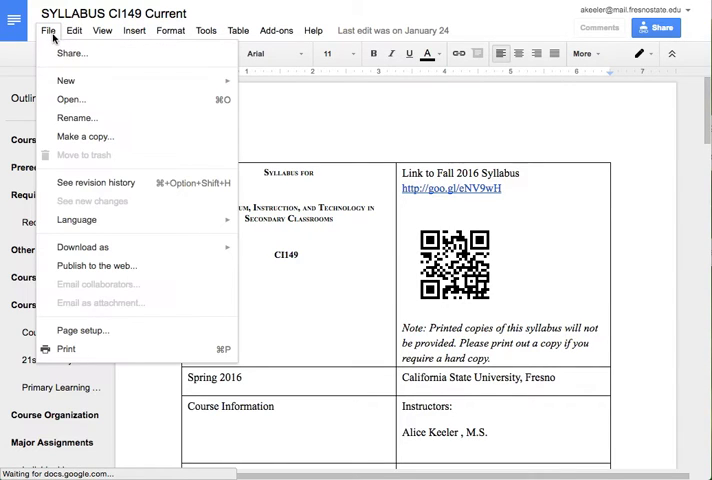
pyautogui.moveTo(72, 136)
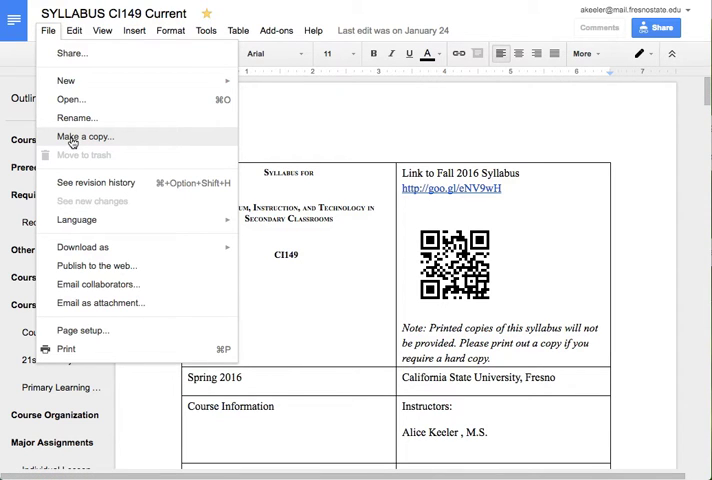
pyautogui.click(84, 136)
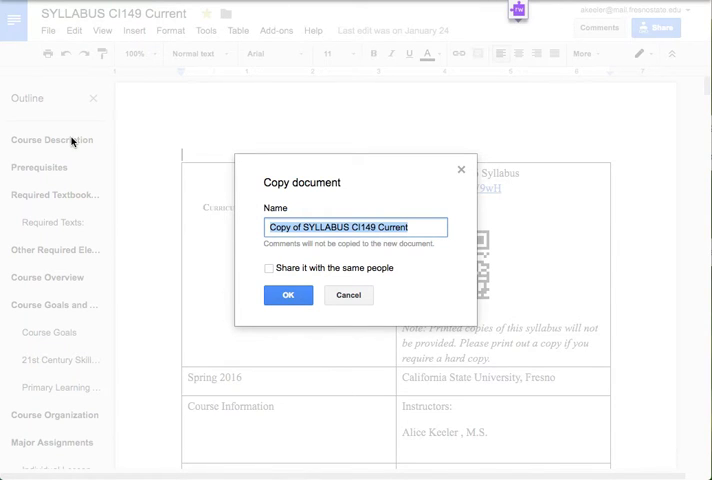
# - Name the copy 'Archive Syllabus CI149 Spring 2016' and confirm it
pyautogui.write('Archive Syll')
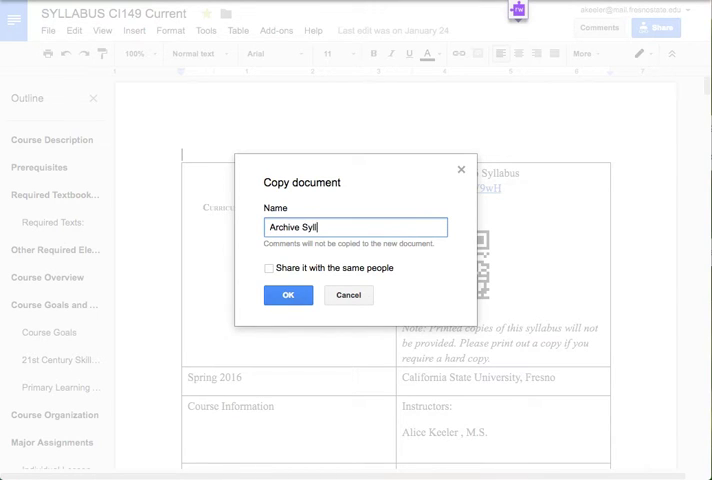
pyautogui.write('abus CI149')
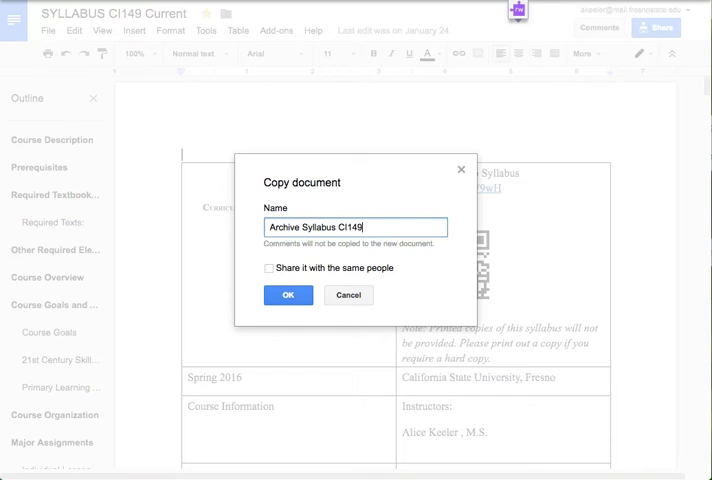
pyautogui.write('Spring 201')
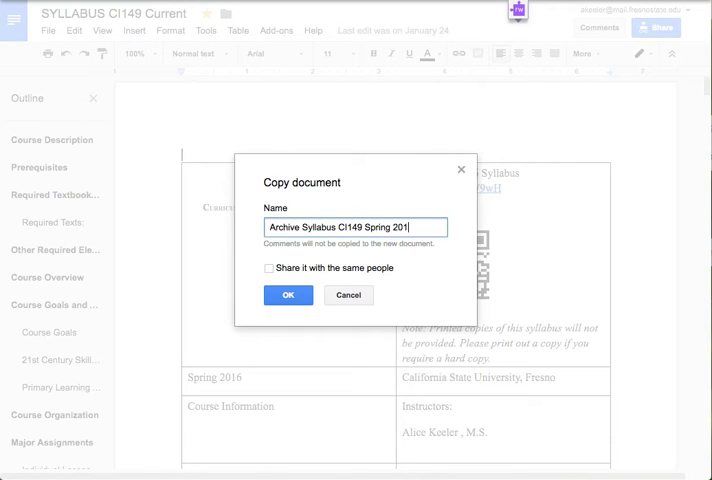
pyautogui.write('6')
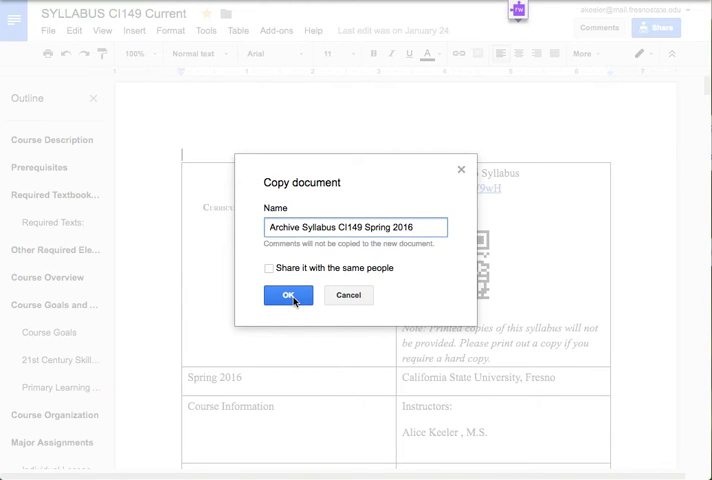
pyautogui.click(288, 296)
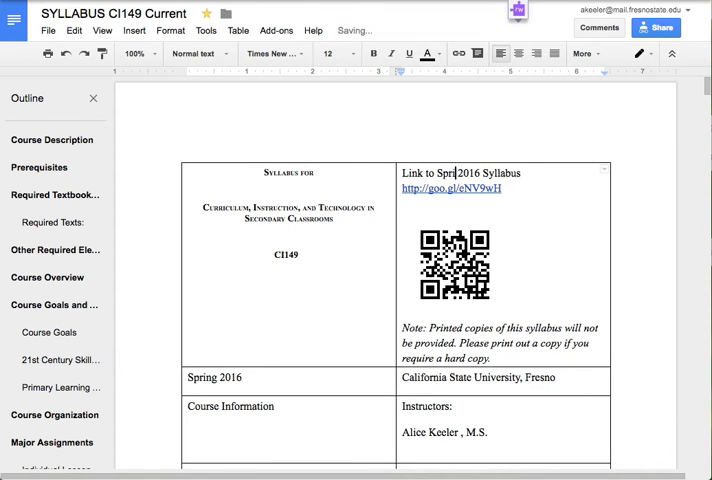
# - Reword the top table link line to refer to the Spring 2016 Syllabus
pyautogui.write('ing')
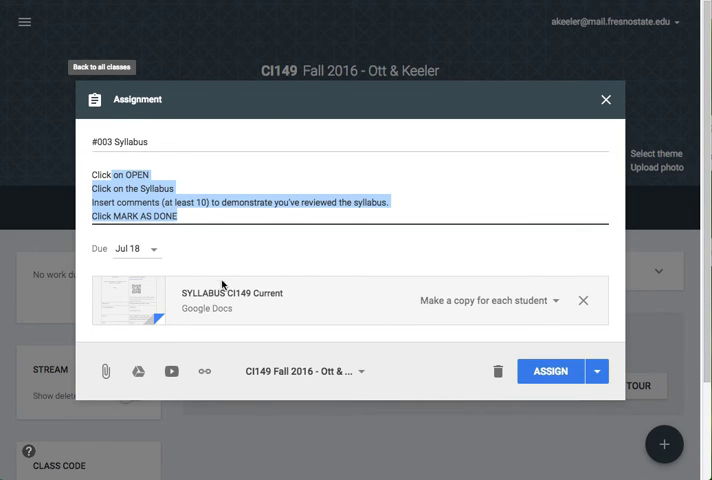
# - Clear the July 18, 2016 due date so the assignment has no due date
pyautogui.click(134, 250)
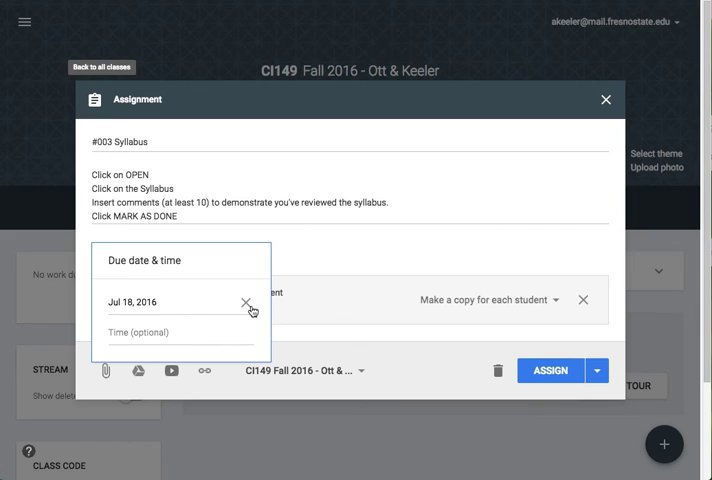
pyautogui.click(248, 302)
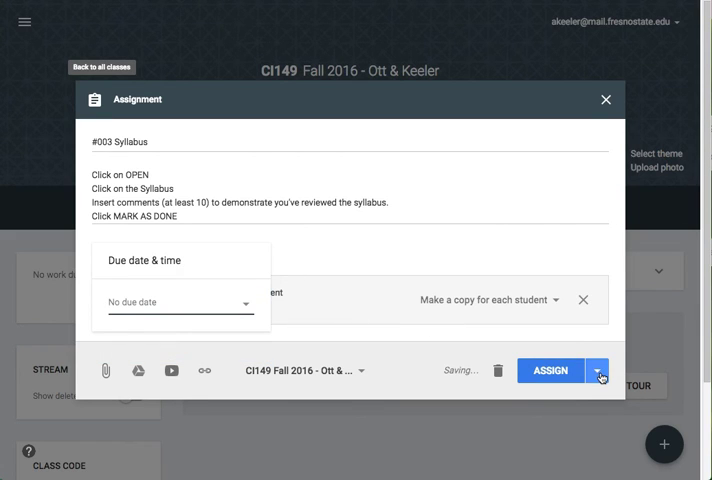
pyautogui.click(598, 370)
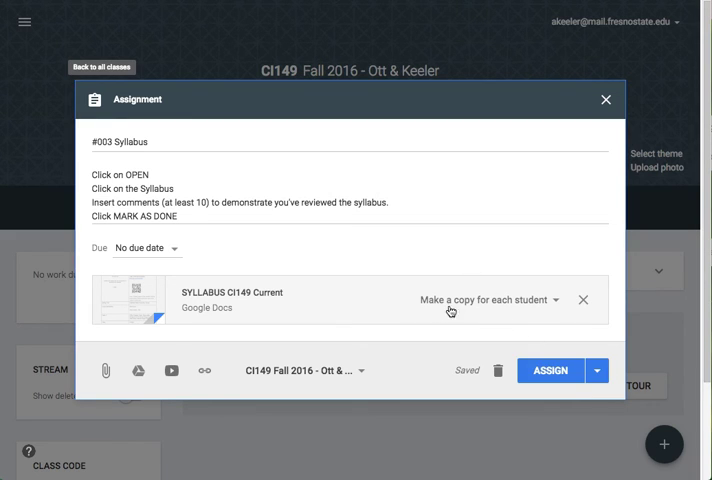
pyautogui.moveTo(512, 318)
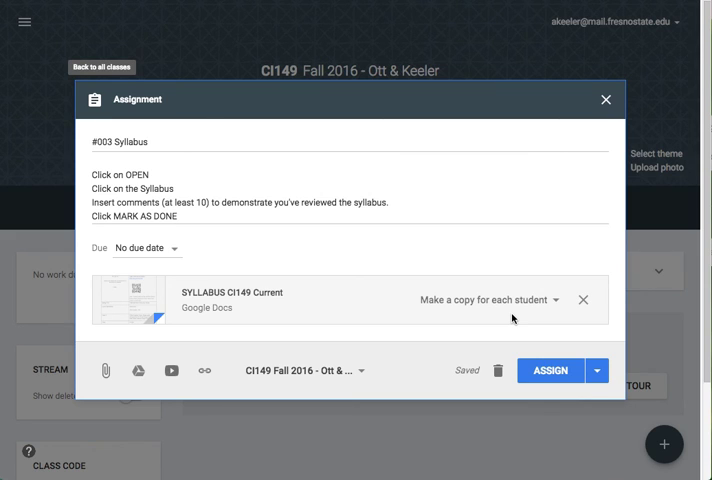
# - Show the Assign, Schedule and Save draft choices for the #003 Syllabus draft
pyautogui.click(592, 370)
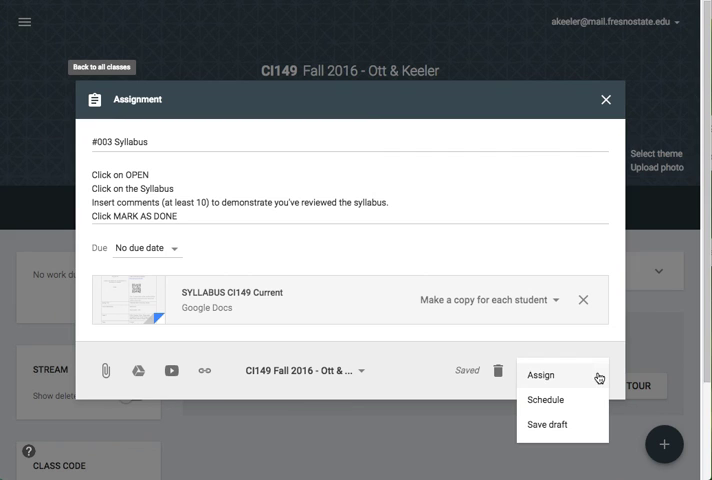